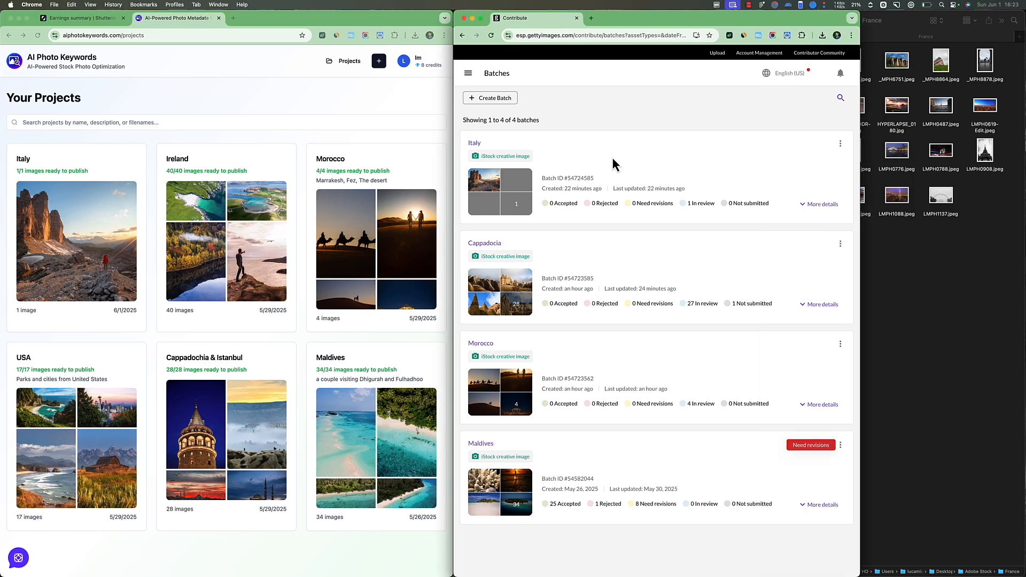
# Step: Create a new batch named France and drop the fifteen France photos from Finder into it
pyautogui.click(80, 19)
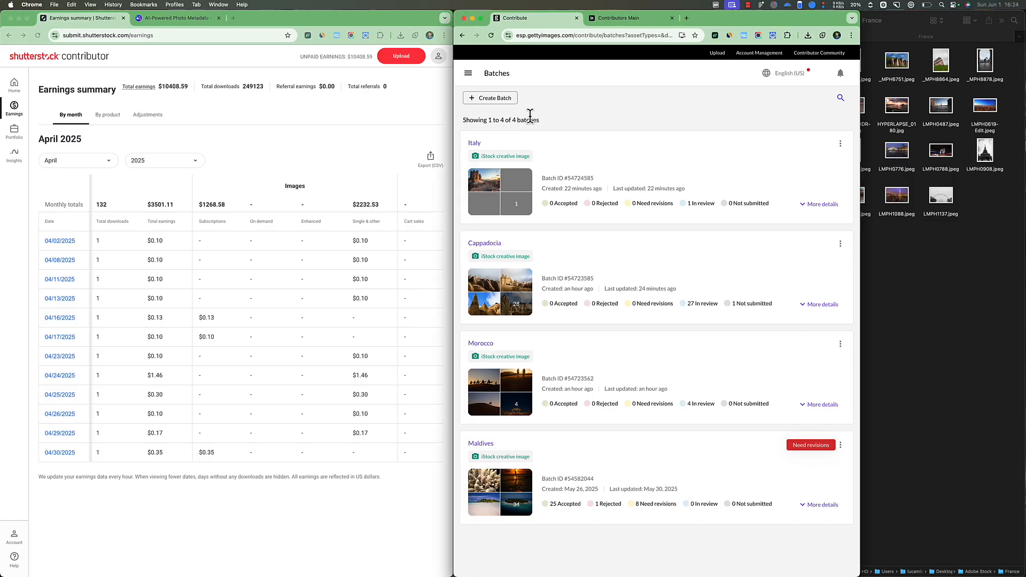
pyautogui.moveTo(953, 240)
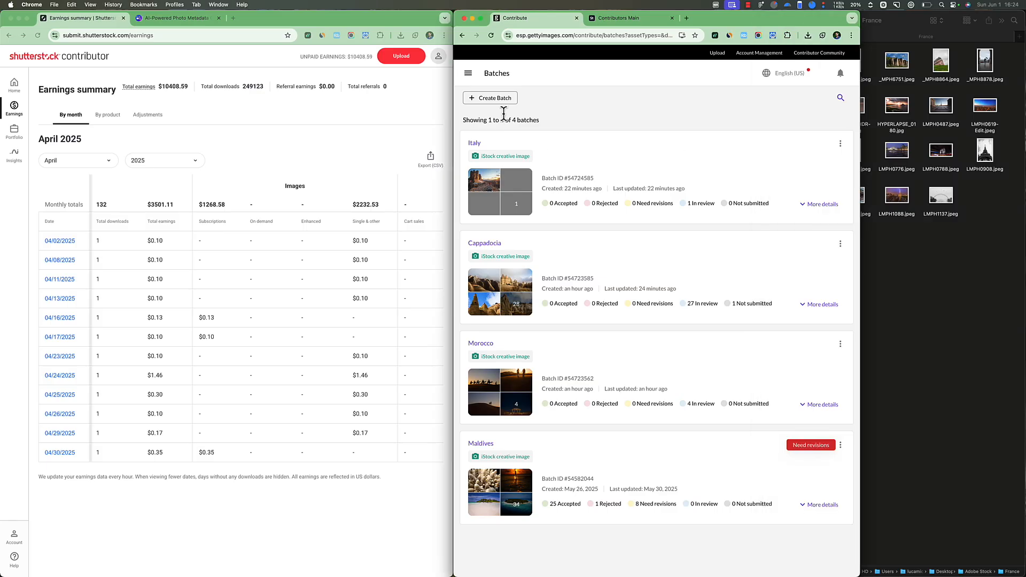
pyautogui.click(489, 97)
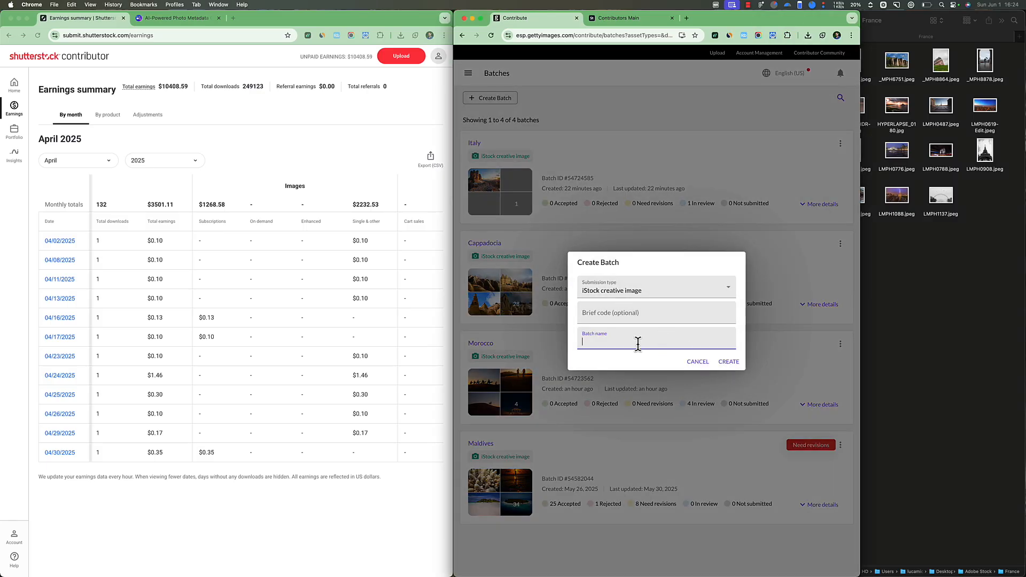
pyautogui.click(729, 361)
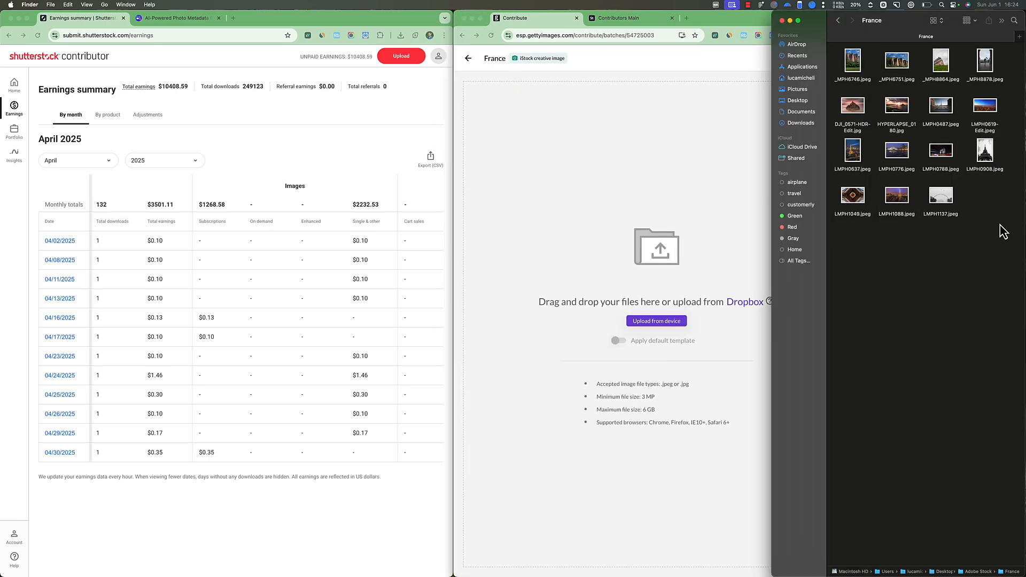
pyautogui.moveTo(852, 62); pyautogui.dragTo(620, 177)
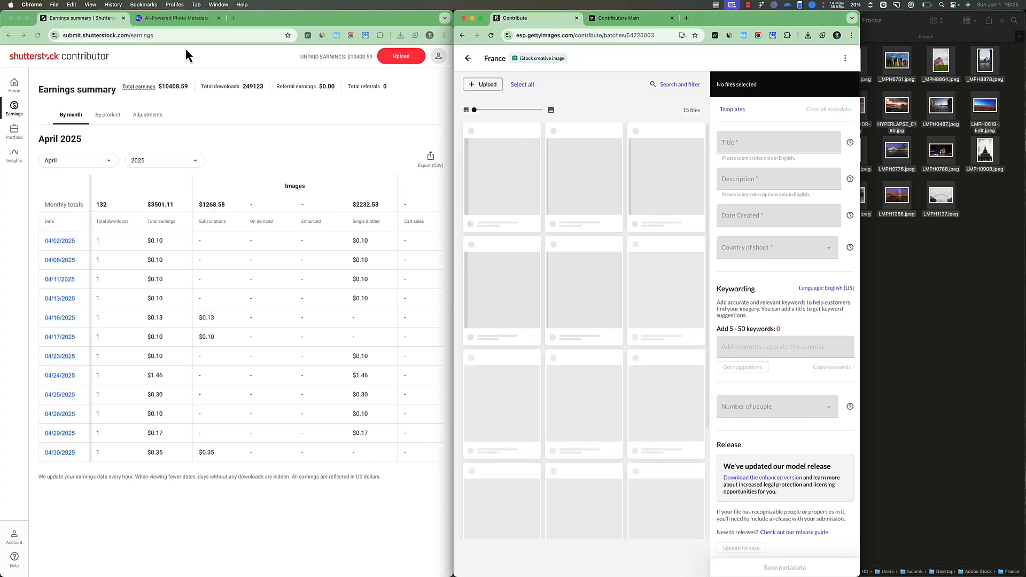
# Step: Create a new AI Photo Keywords project named France
pyautogui.click(181, 19)
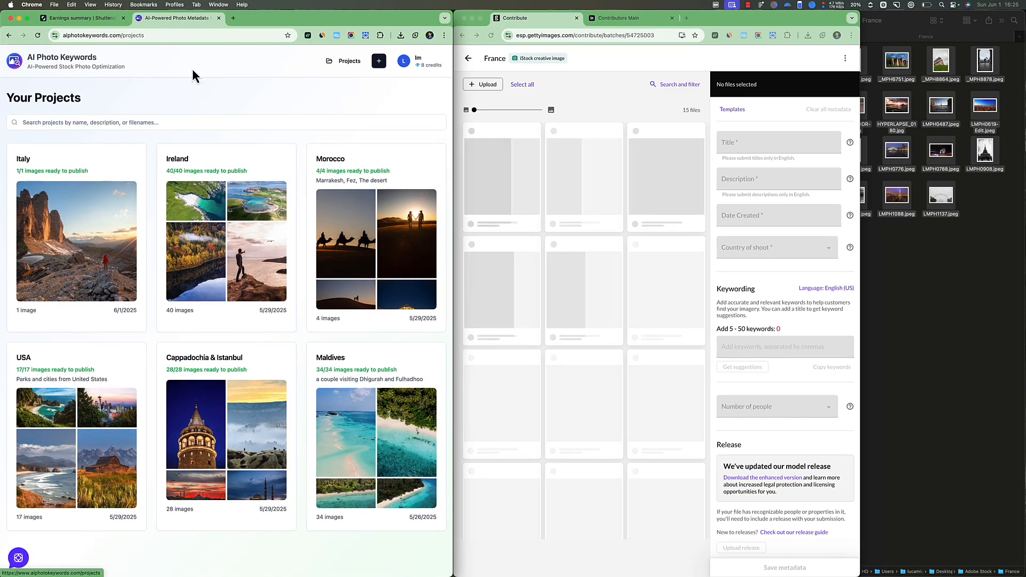
pyautogui.click(378, 60)
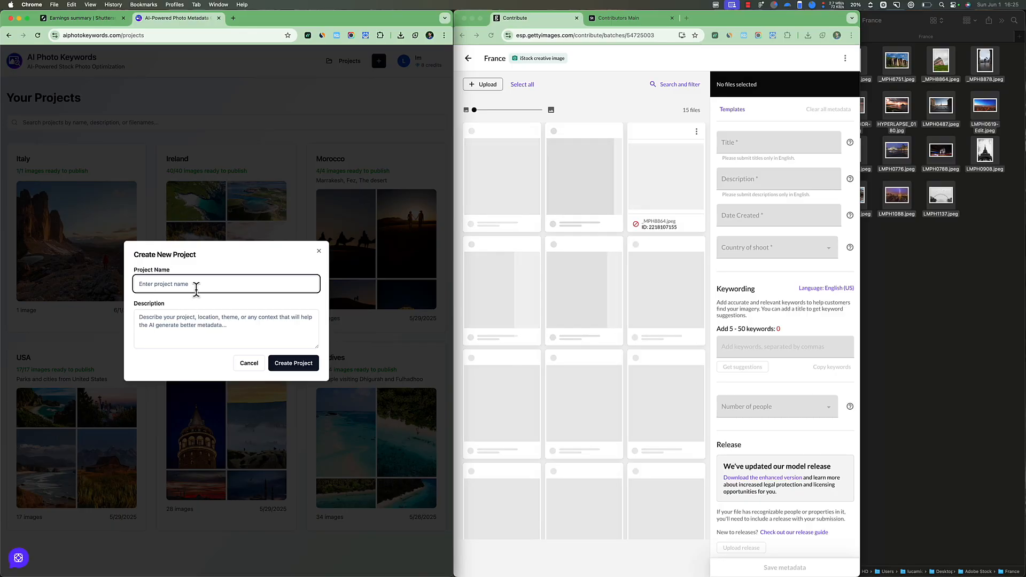
pyautogui.write('France')
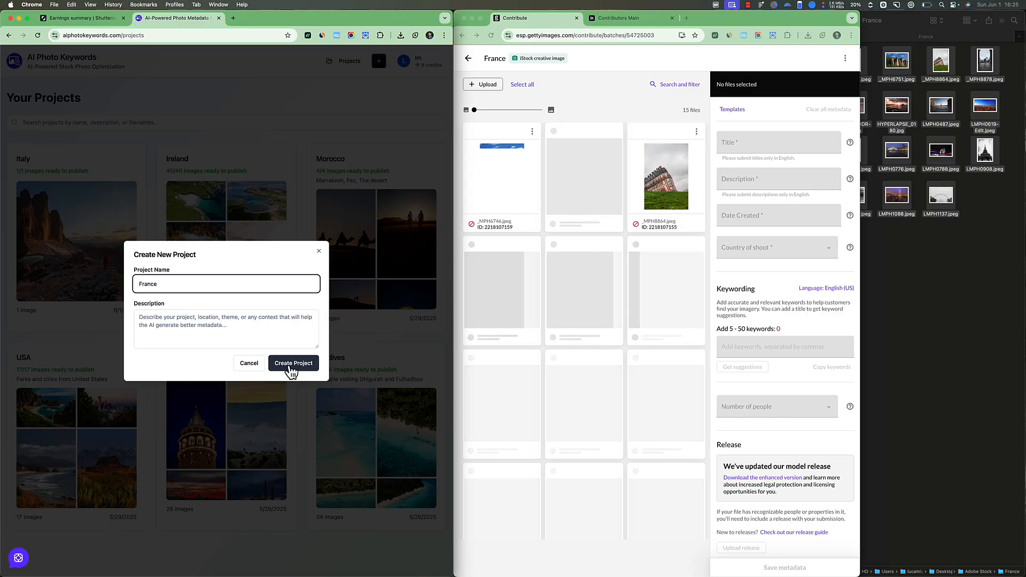
pyautogui.click(293, 363)
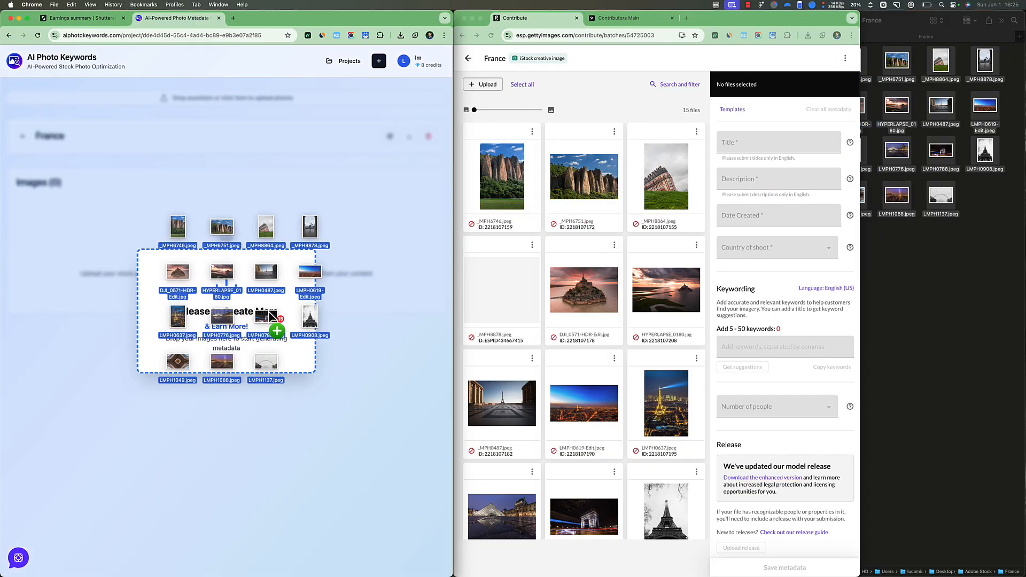
# Step: Add the fifteen France photos to the project and review the generated titles and keywords
pyautogui.moveTo(226, 314); pyautogui.dragTo(225, 301)
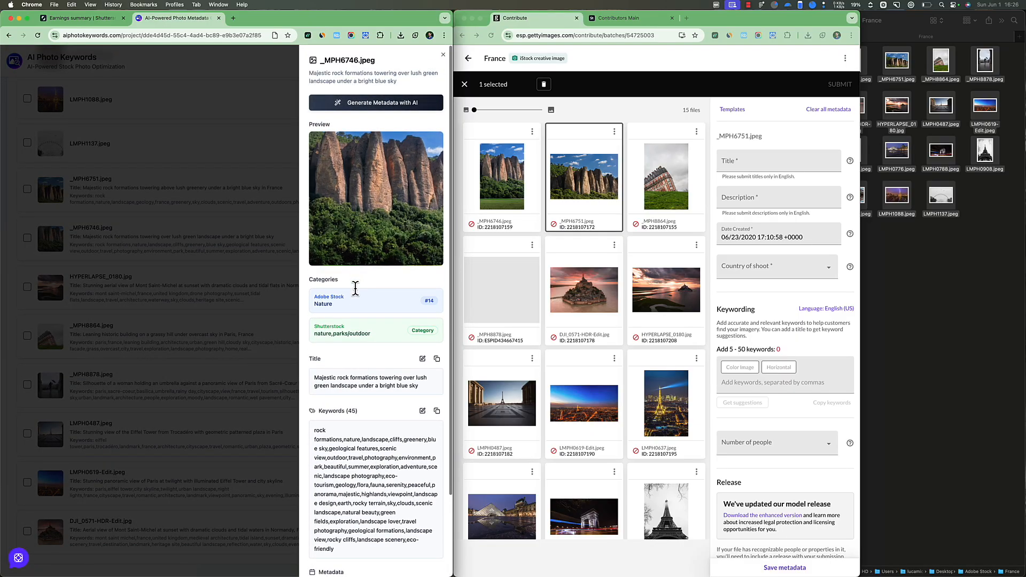
pyautogui.scroll(-3)
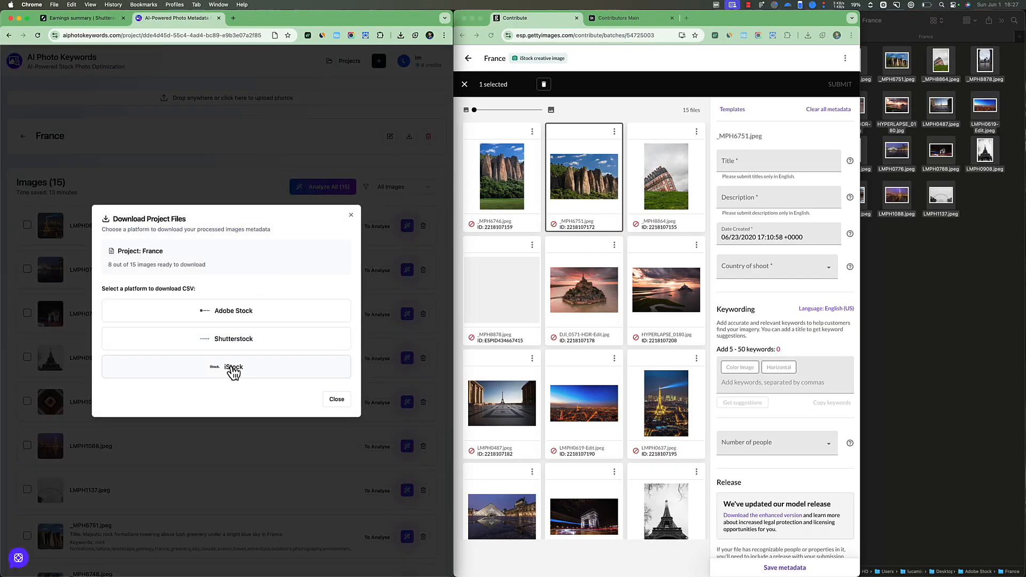
# Step: Download the France metadata CSV for iStock and bring up Getty's CSV template upload
pyautogui.click(233, 366)
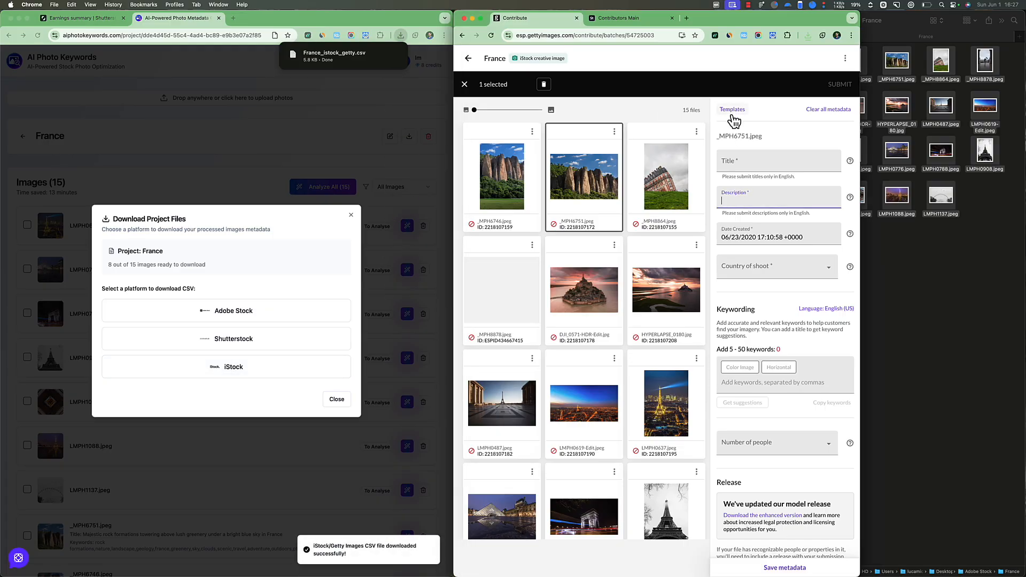
pyautogui.click(732, 109)
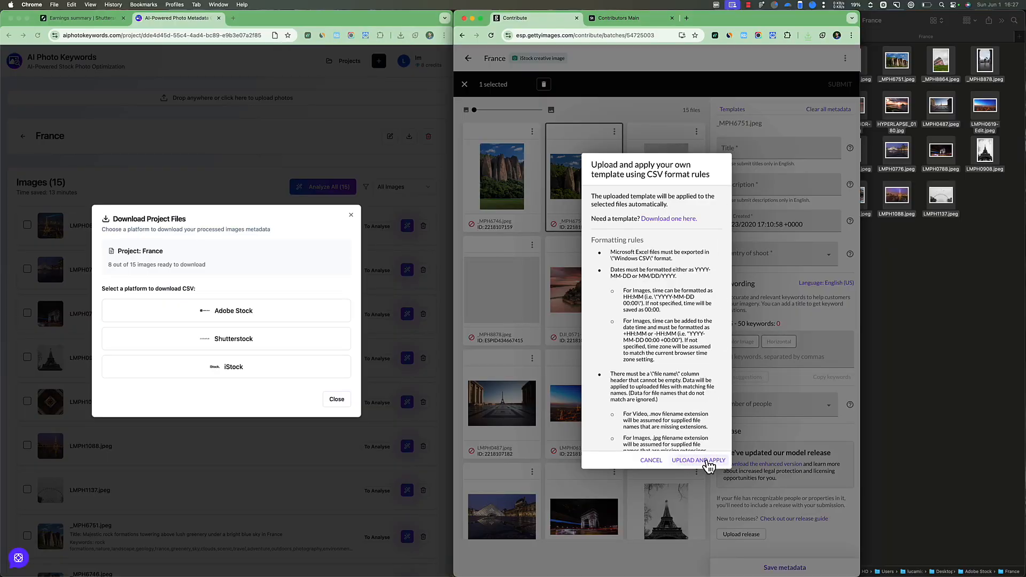
# Step: Apply the France CSV template, submit the seven tagged photos, and check the Mont Saint-Michel photo's metadata
pyautogui.click(699, 460)
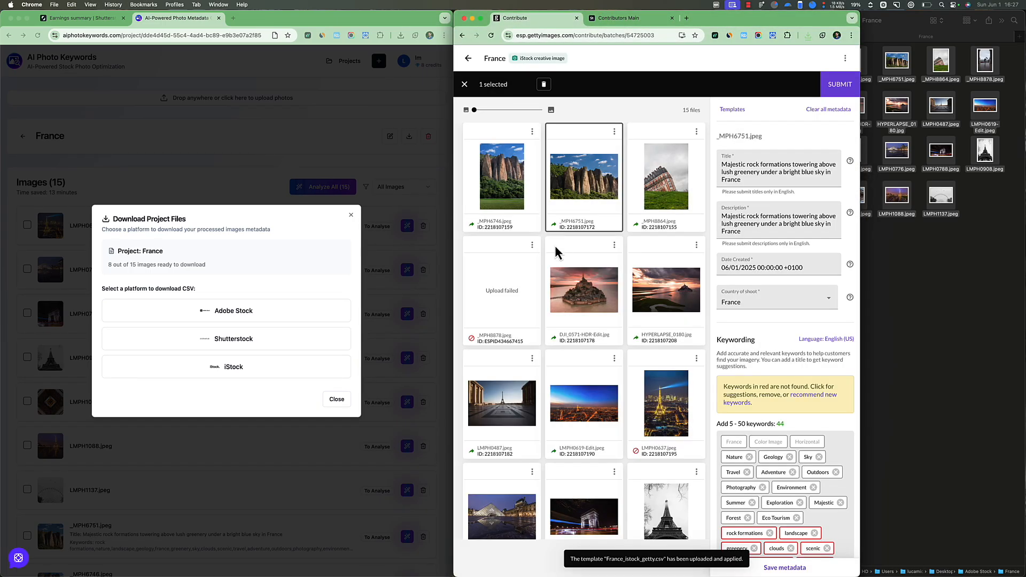
pyautogui.click(584, 252)
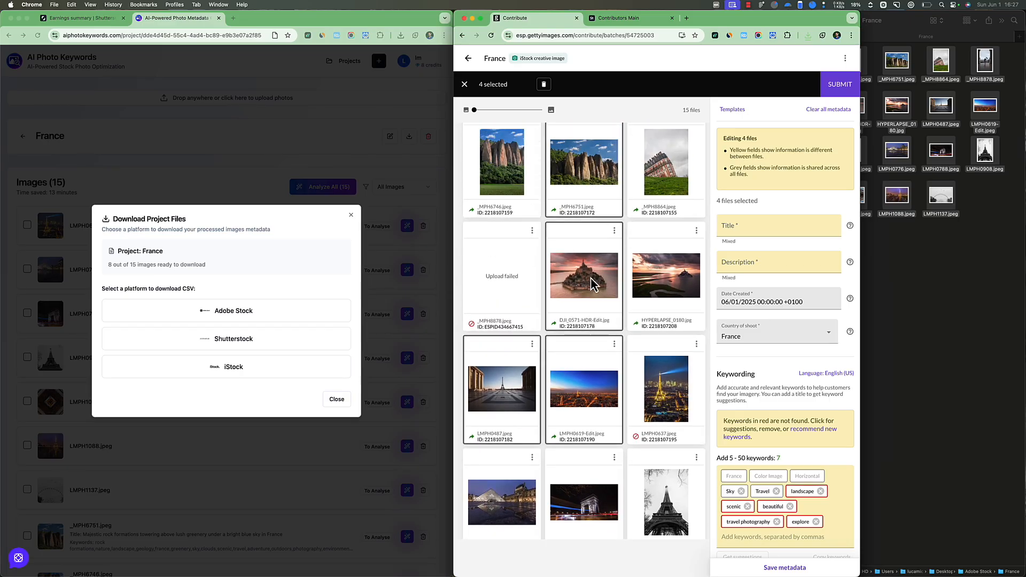
pyautogui.click(666, 162)
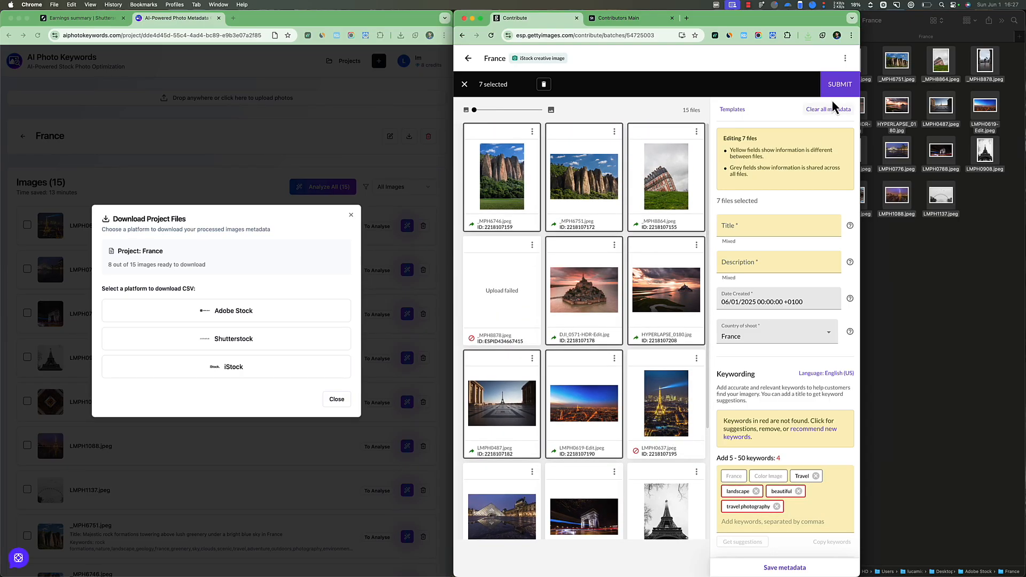
pyautogui.click(840, 83)
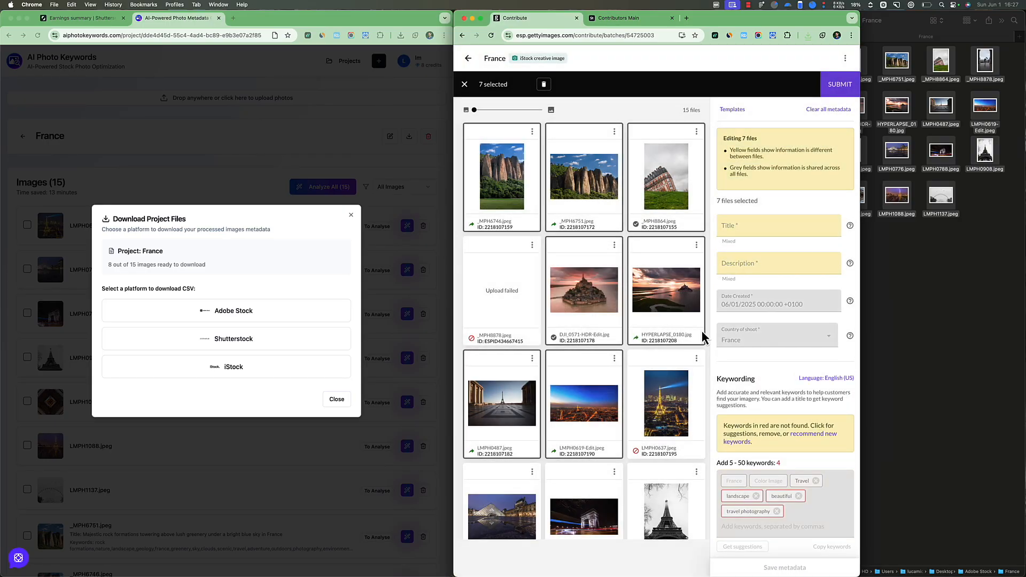
pyautogui.click(666, 290)
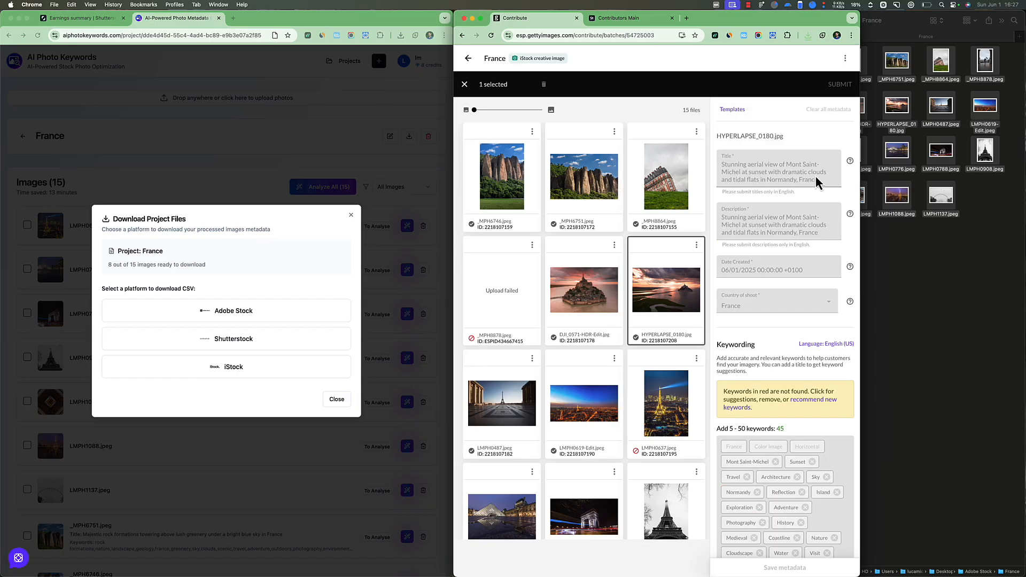
pyautogui.moveTo(682, 304)
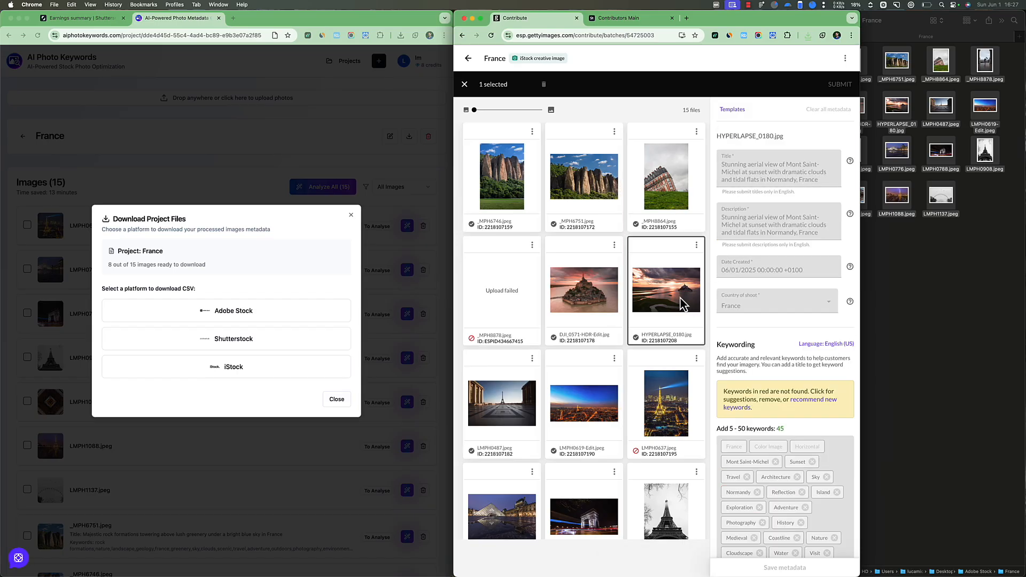